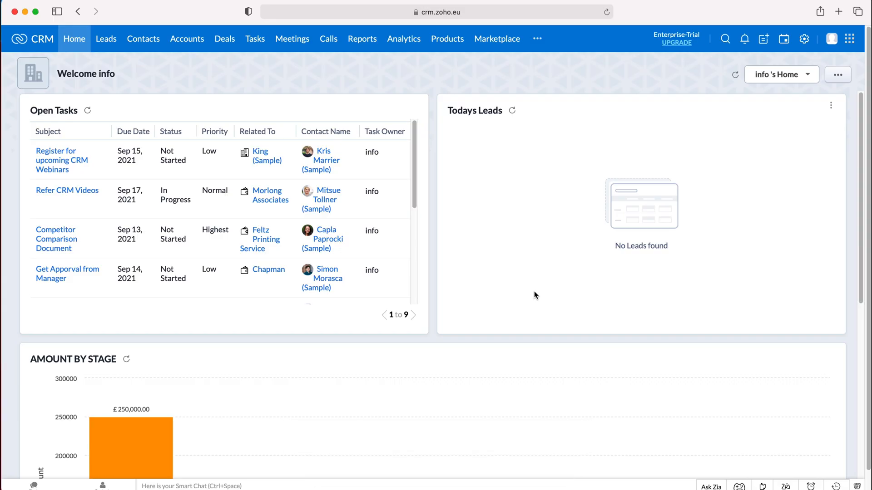
pyautogui.moveTo(491, 298)
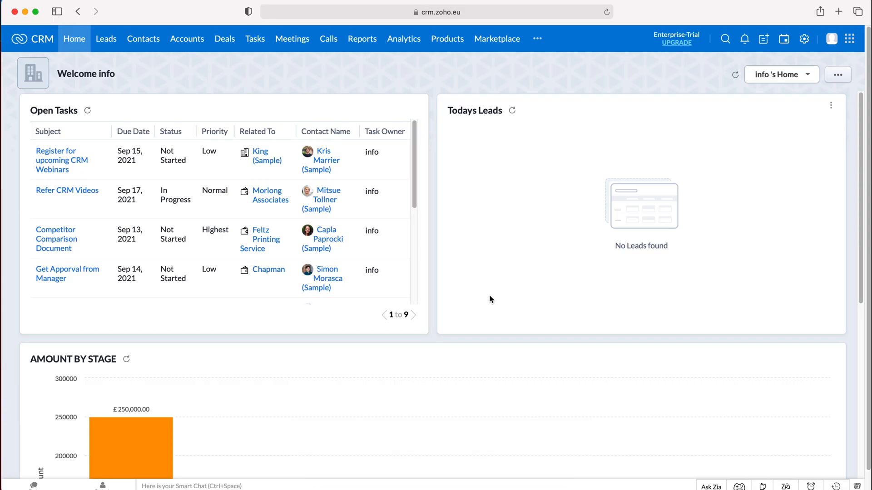
pyautogui.moveTo(485, 308)
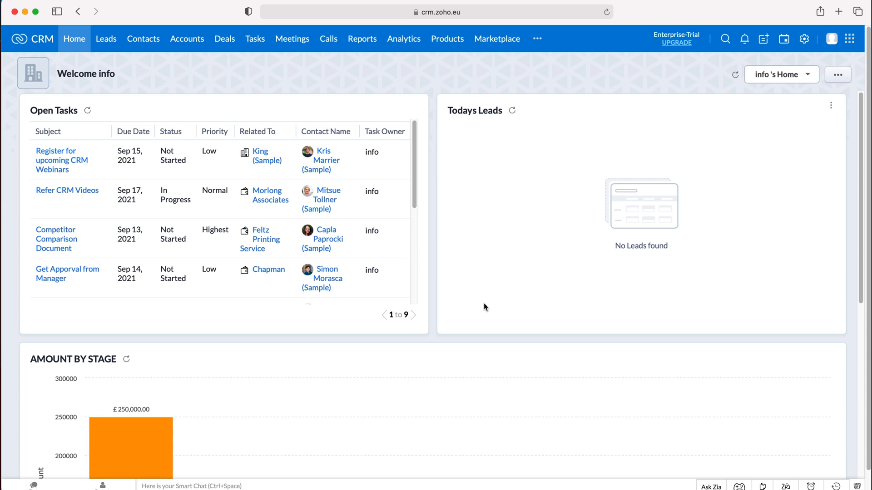
pyautogui.moveTo(452, 309)
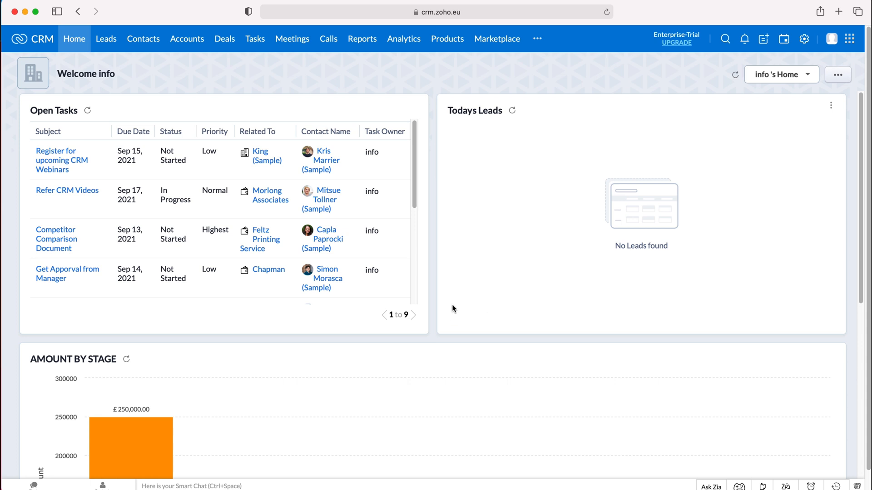
pyautogui.moveTo(407, 326)
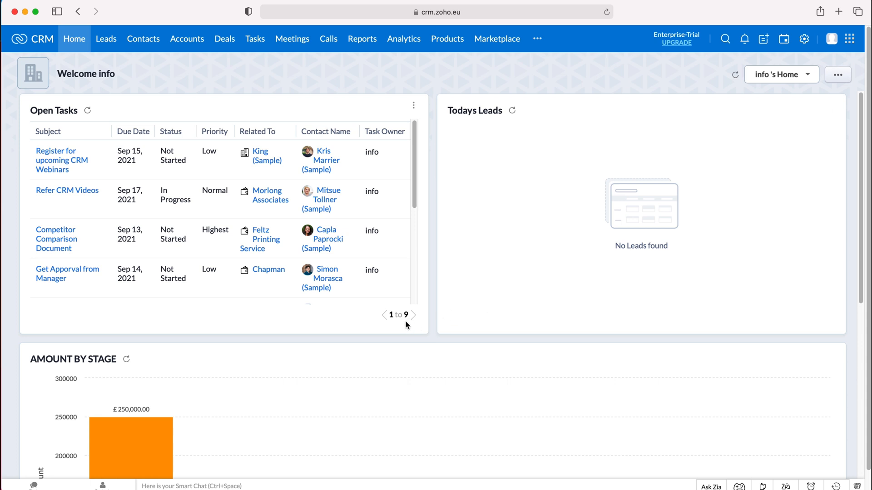
pyautogui.moveTo(447, 38)
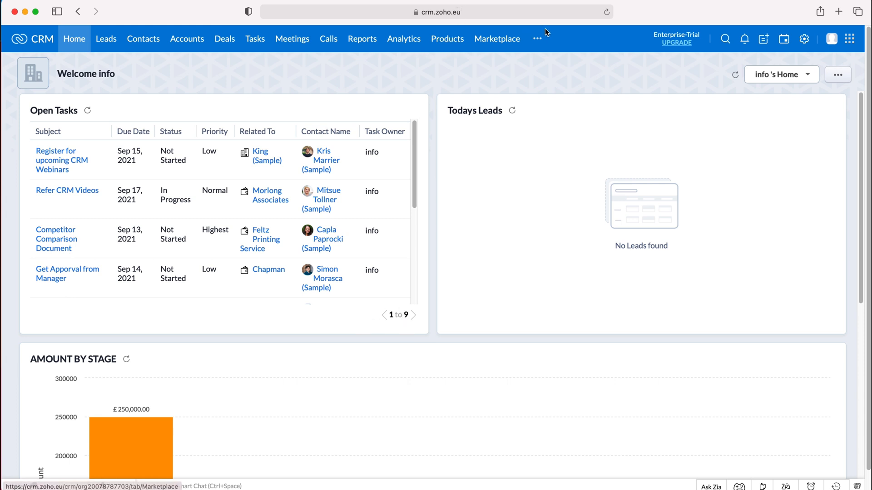
# Reach the empty Products module from the top bar's more-modules menu.
pyautogui.click(536, 38)
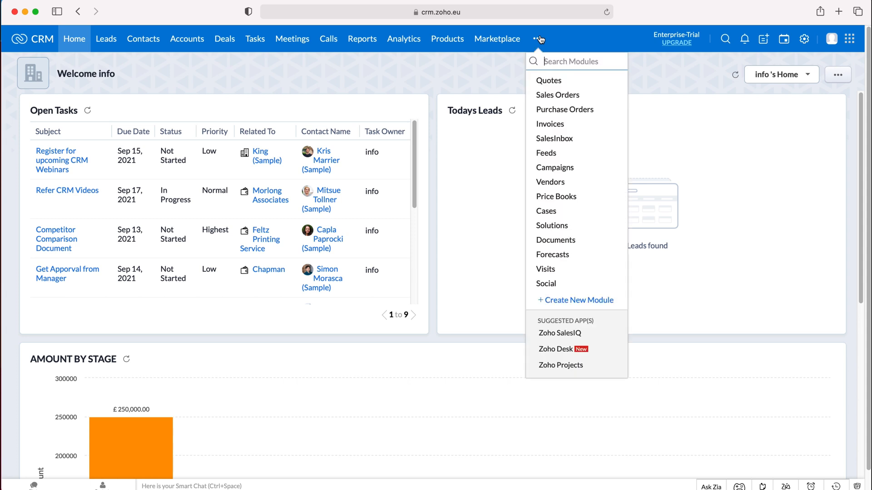
pyautogui.moveTo(551, 225)
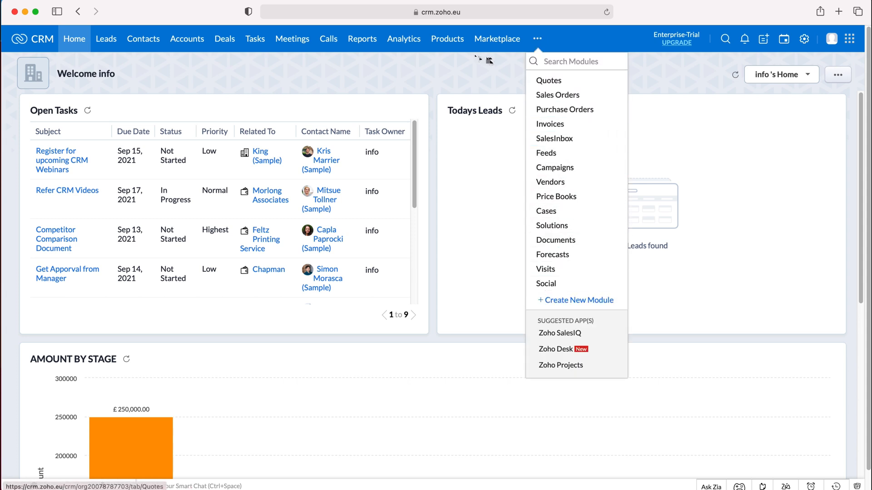
pyautogui.click(447, 39)
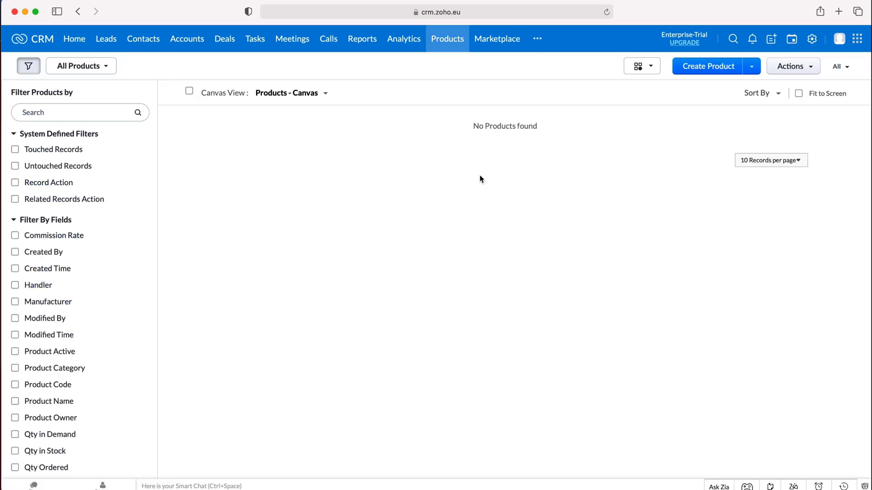
pyautogui.moveTo(435, 187)
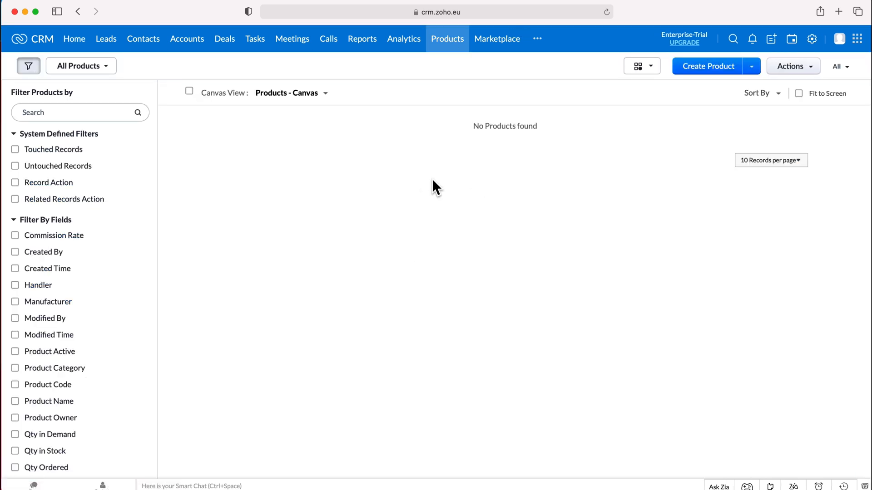
pyautogui.moveTo(420, 170)
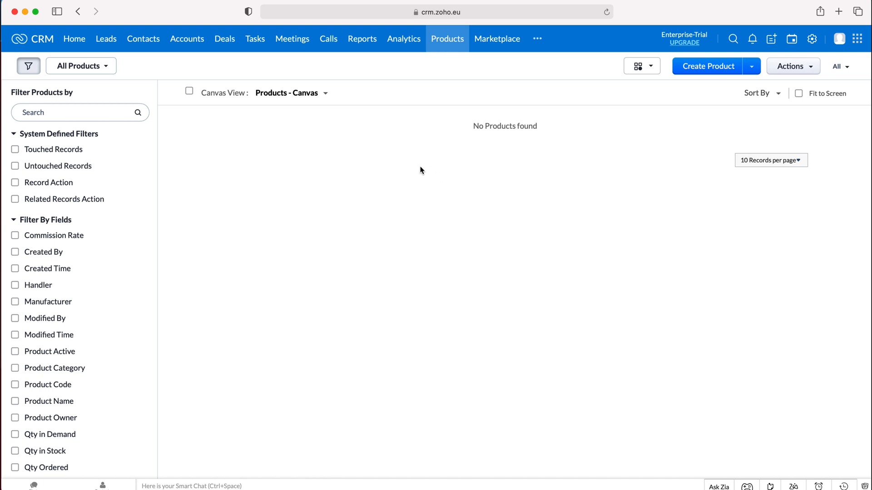
pyautogui.moveTo(431, 156)
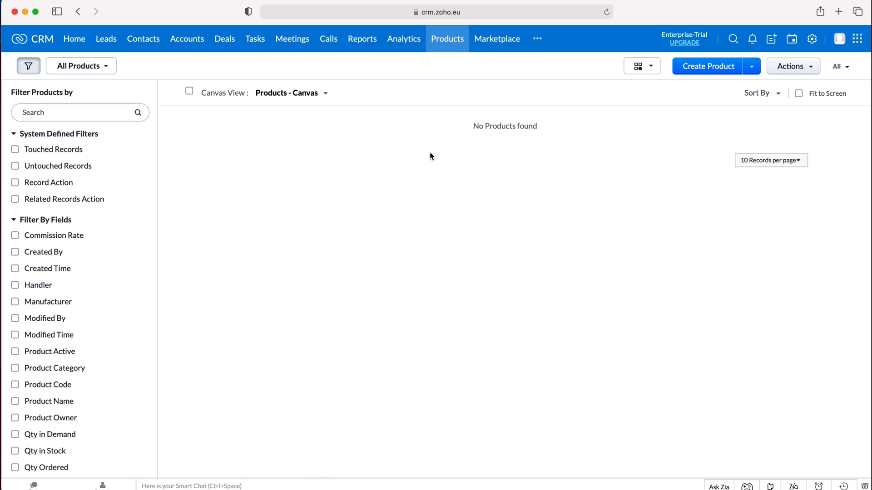
pyautogui.moveTo(394, 165)
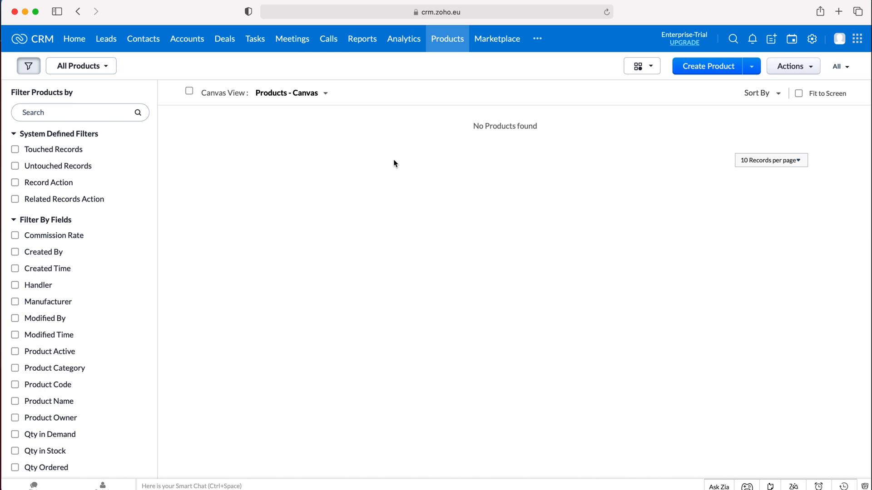
pyautogui.moveTo(708, 67)
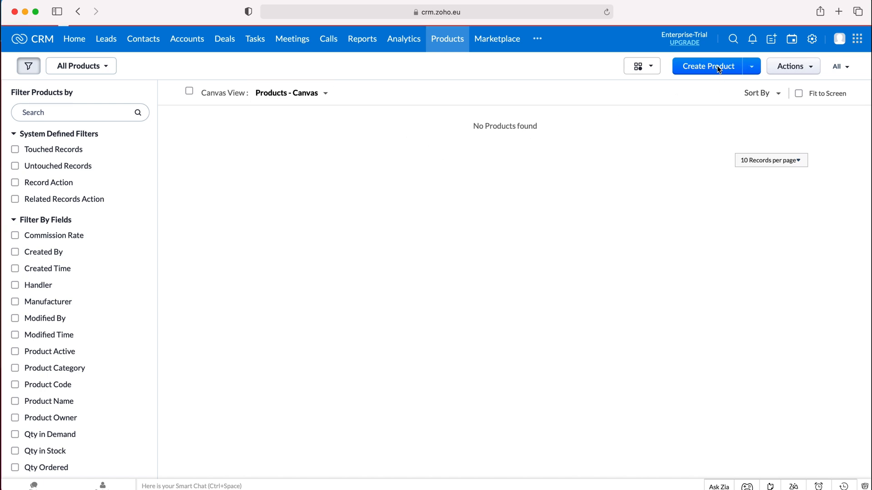
# Start a blank Create Product form and view the available product owners.
pyautogui.click(708, 66)
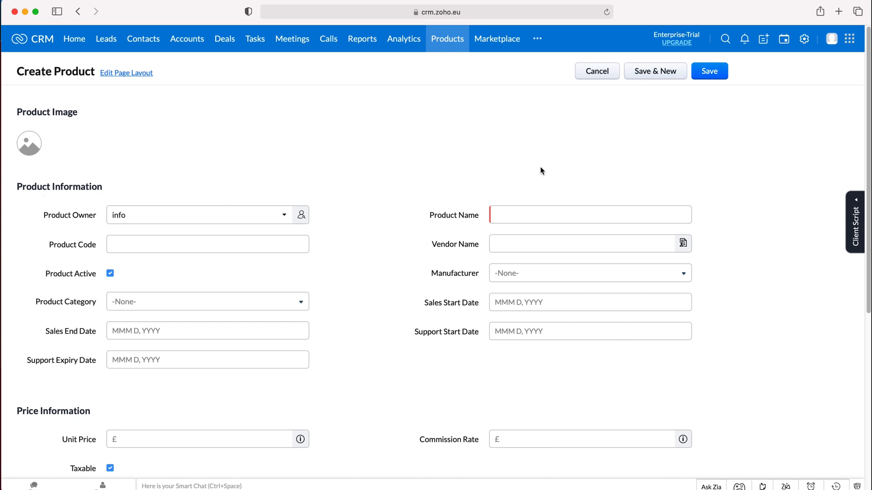
pyautogui.moveTo(528, 113)
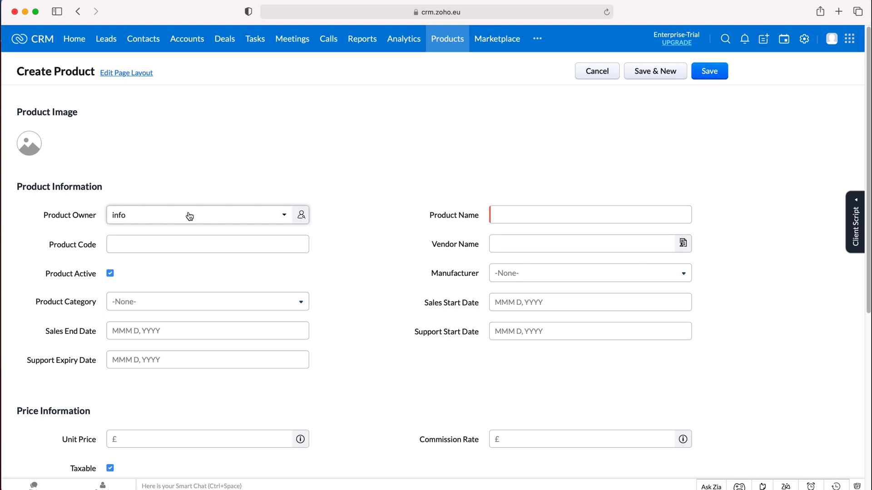
pyautogui.click(197, 214)
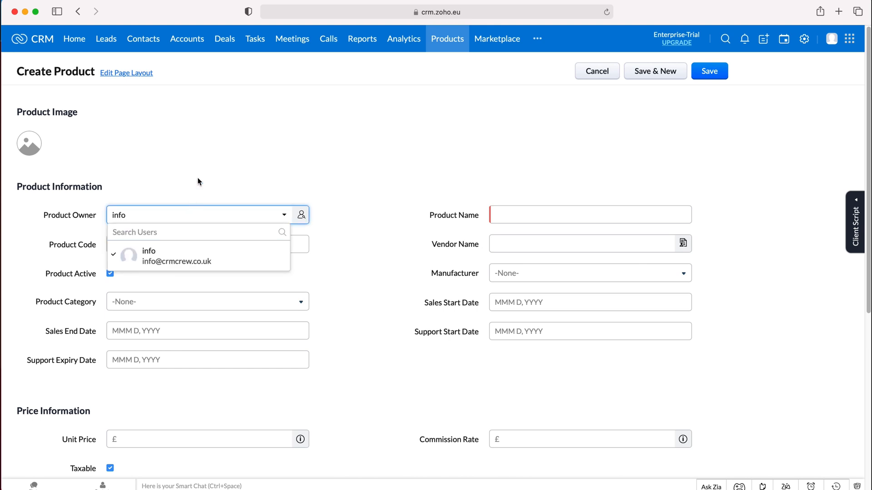
# Enter 'Test Product' as the product name.
pyautogui.click(589, 215)
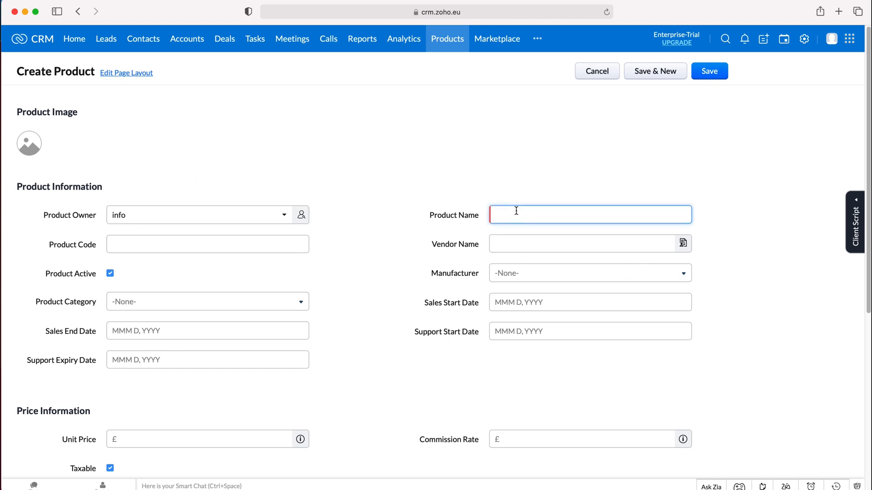
pyautogui.write('T')
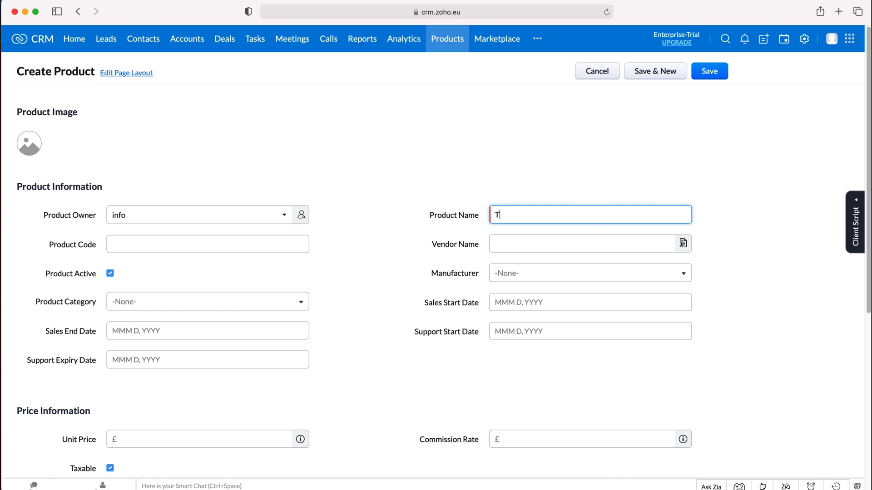
pyautogui.write('est Produc')
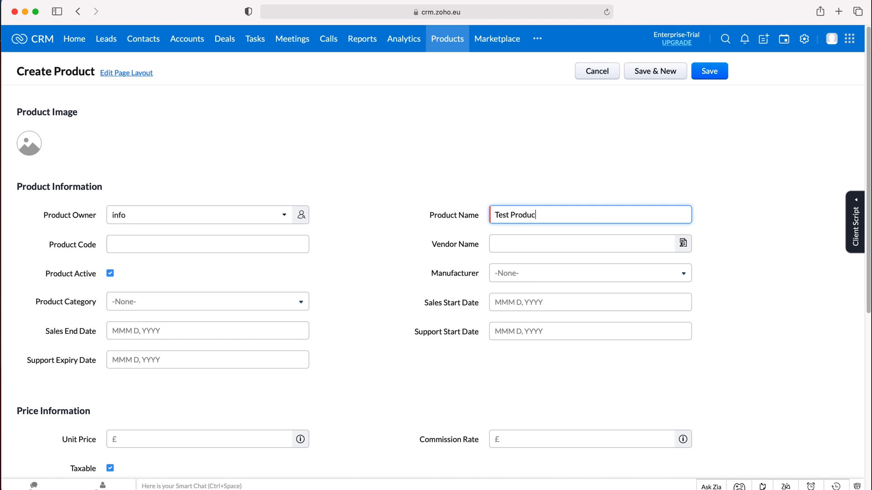
pyautogui.write('t')
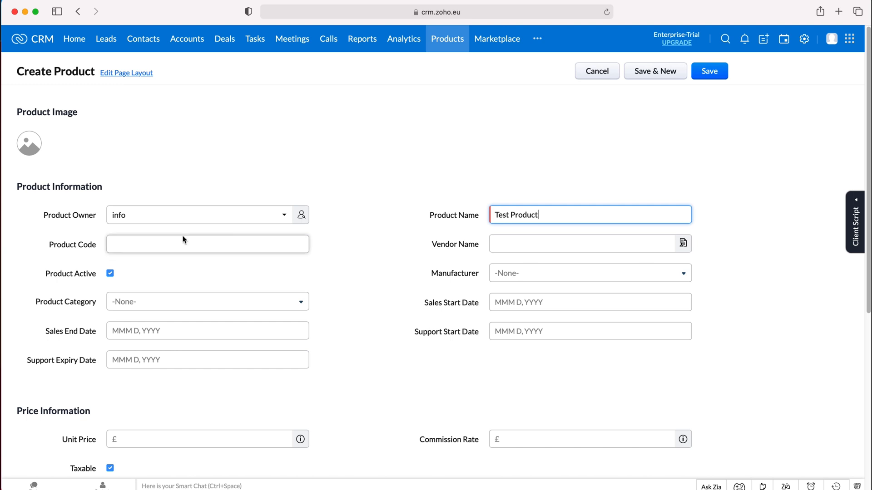
# Enter 12345 as the product code, leaving vendor name next.
pyautogui.click(207, 244)
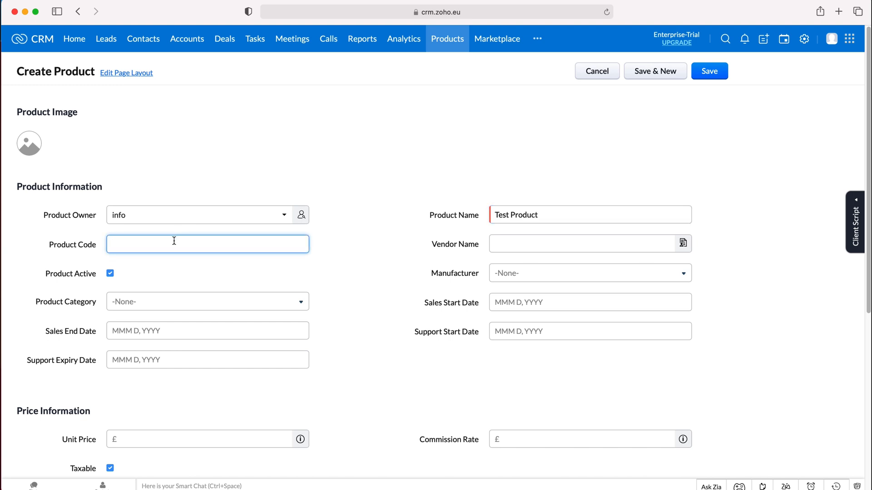
pyautogui.write('1')
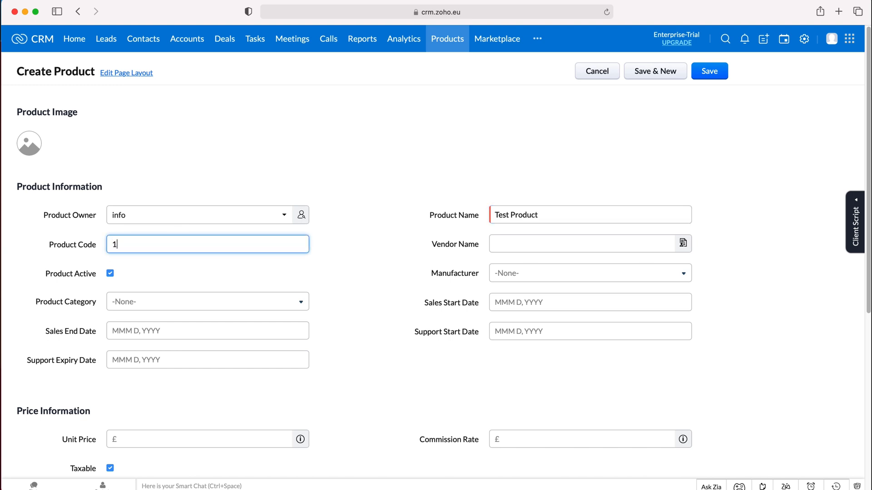
pyautogui.write('2345')
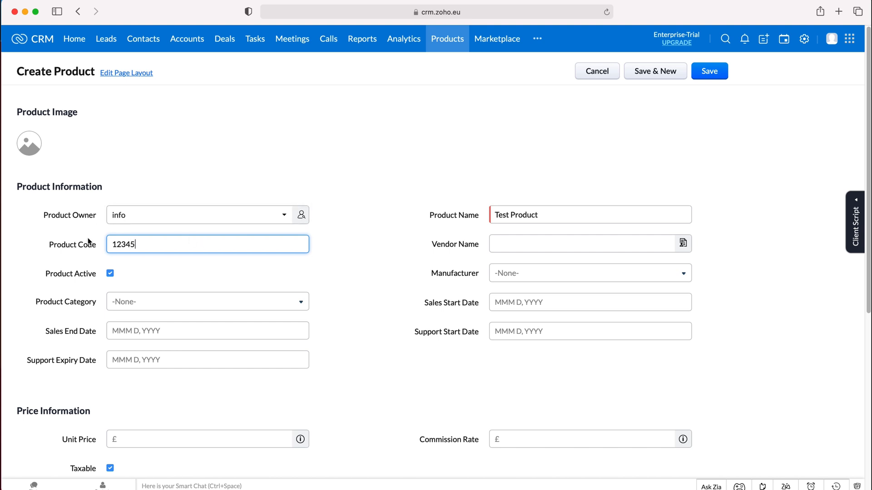
pyautogui.click(584, 244)
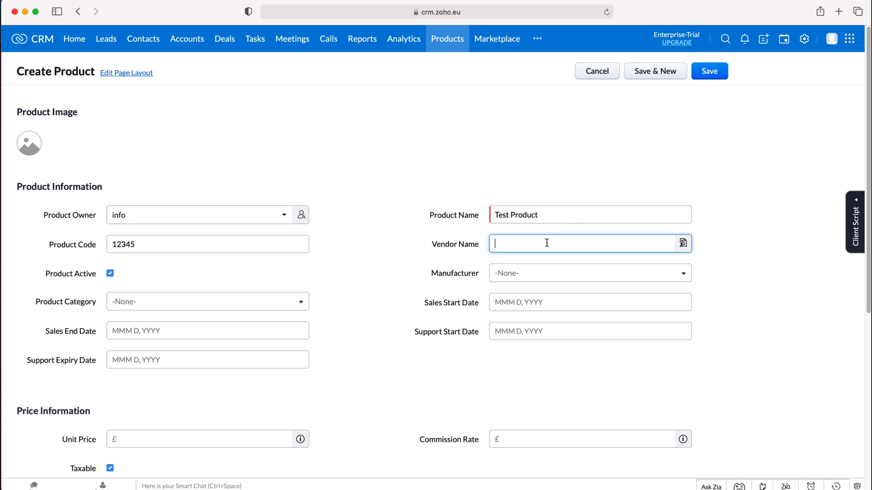
pyautogui.click(584, 243)
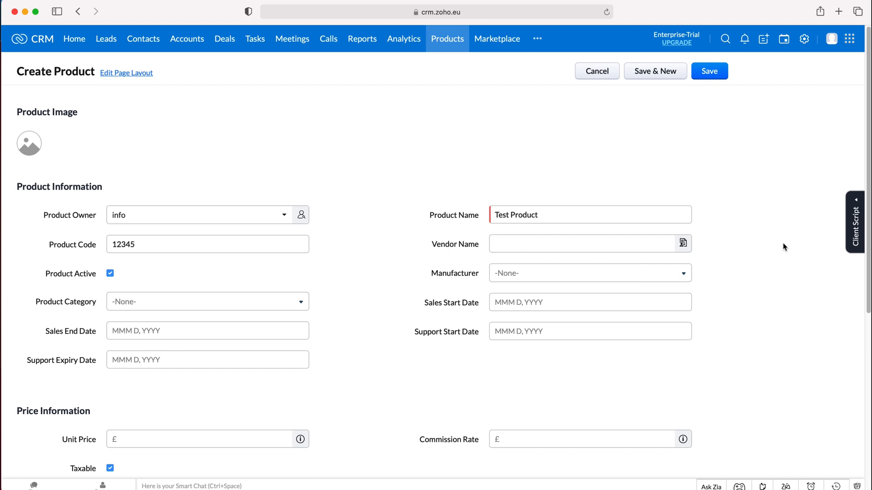
pyautogui.moveTo(732, 240)
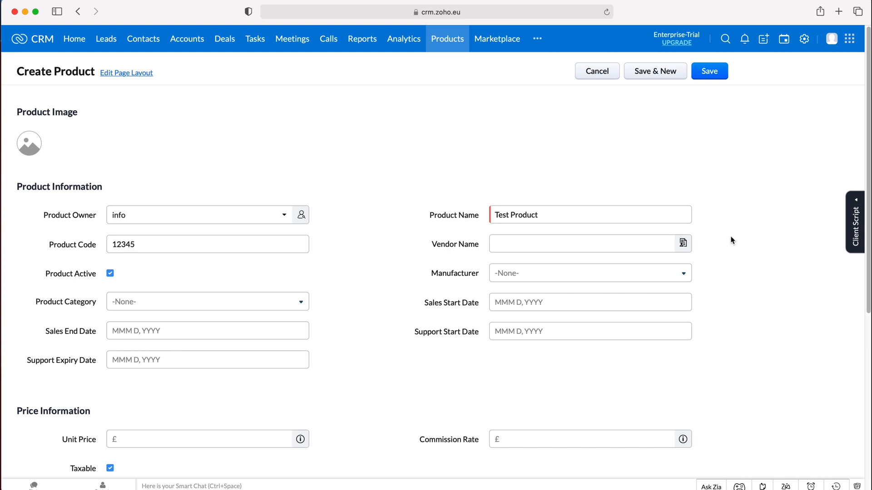
pyautogui.moveTo(738, 224)
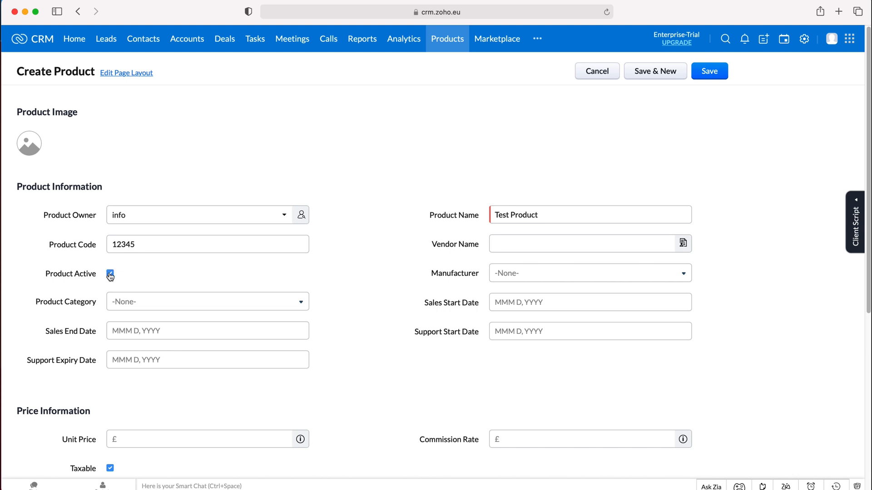
pyautogui.click(110, 274)
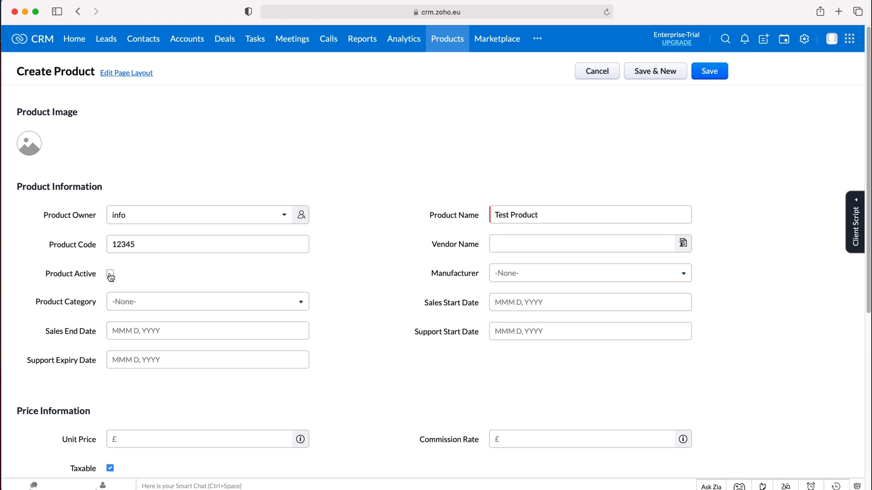
pyautogui.click(110, 273)
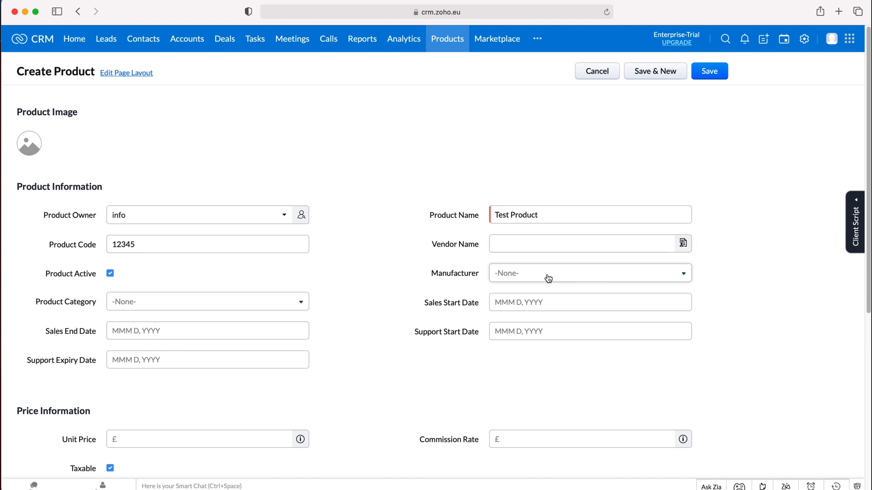
pyautogui.click(589, 273)
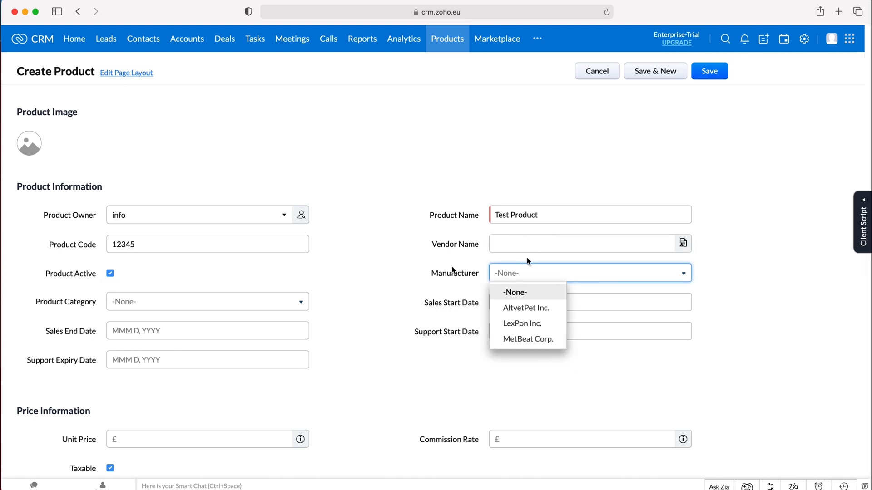
pyautogui.click(434, 287)
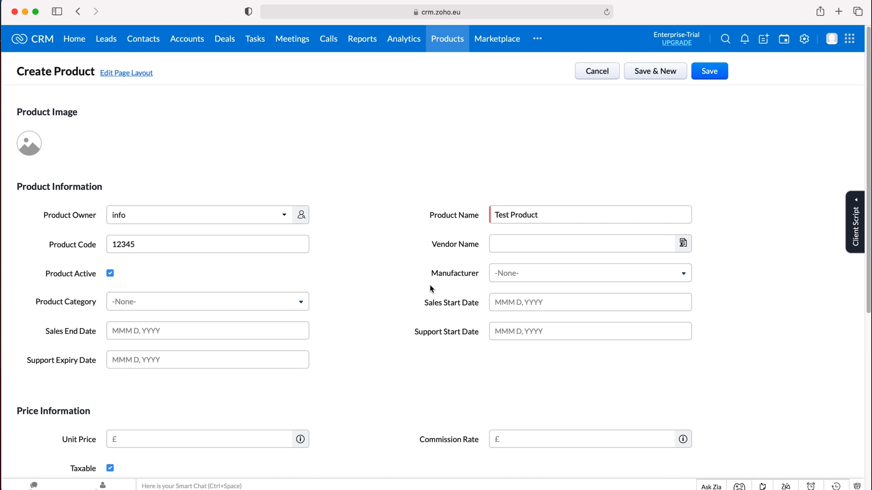
pyautogui.moveTo(421, 276)
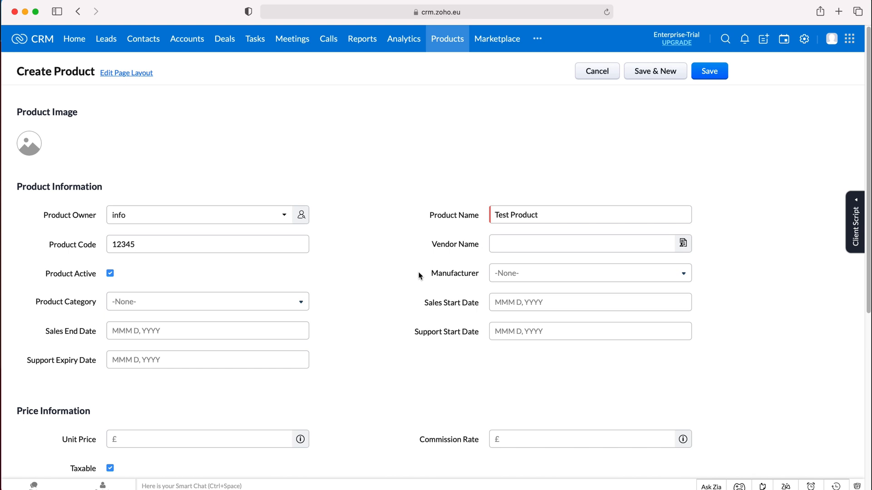
pyautogui.click(590, 274)
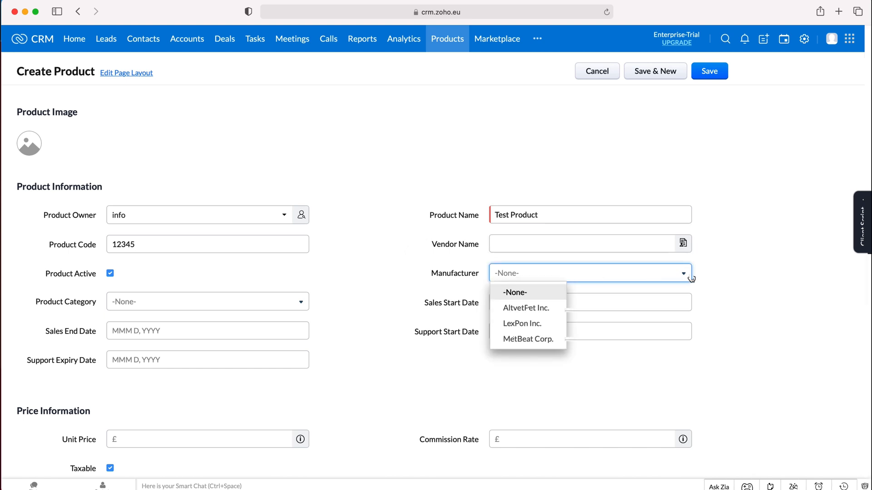
pyautogui.click(207, 301)
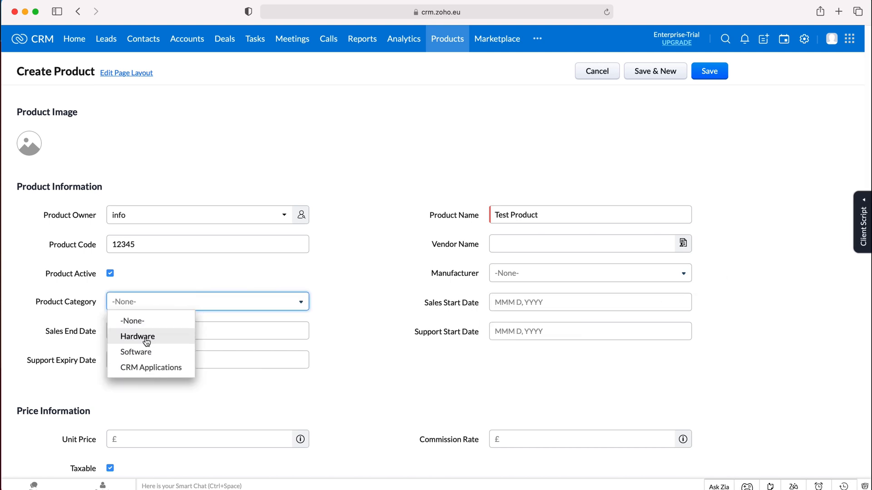
pyautogui.moveTo(161, 336)
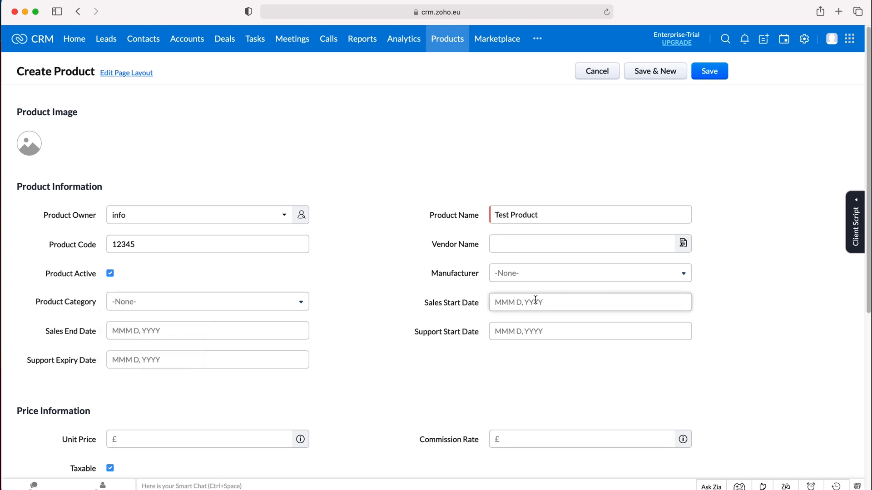
# Set the sales start date to Sep 16, 2021 and sales end to Sep 18, 2021.
pyautogui.click(589, 302)
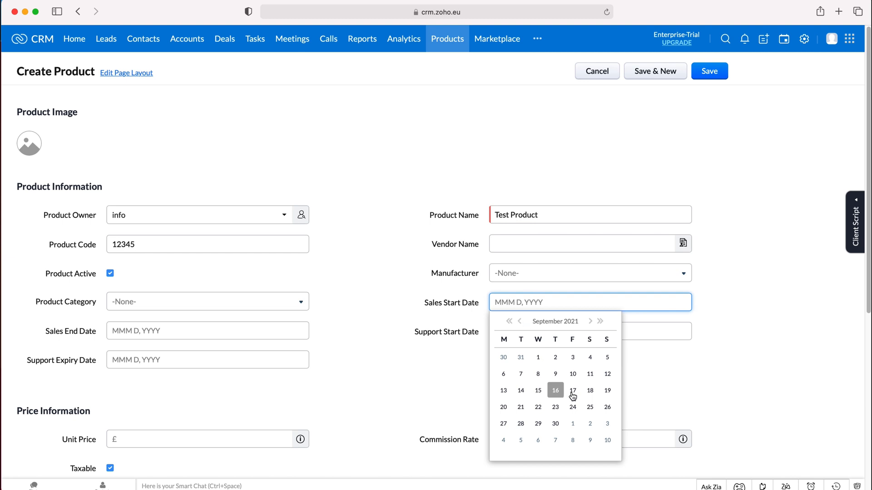
pyautogui.click(207, 331)
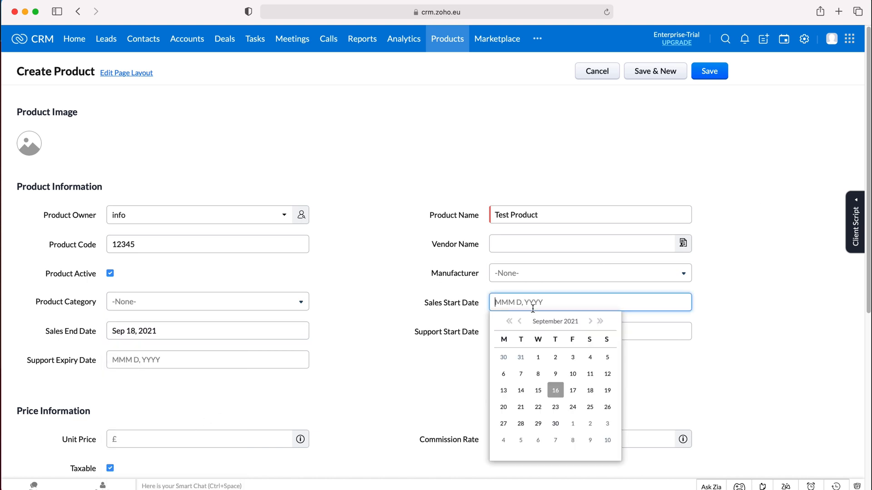
pyautogui.click(554, 391)
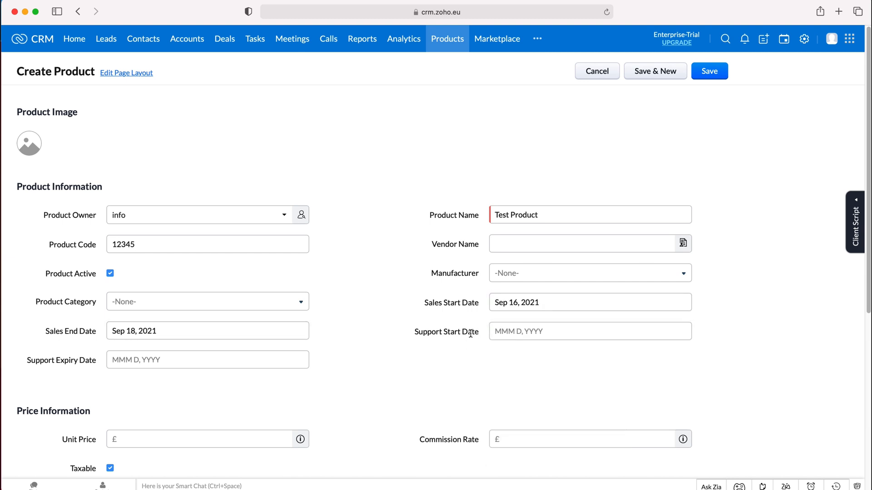
pyautogui.click(590, 330)
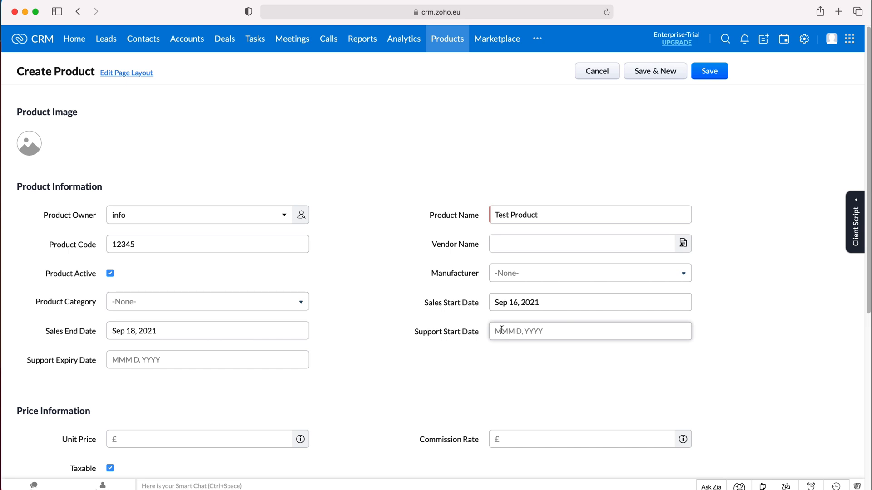
# Set support start to Sep 16, 2021 and support expiry to Sep 16, 2022.
pyautogui.click(590, 330)
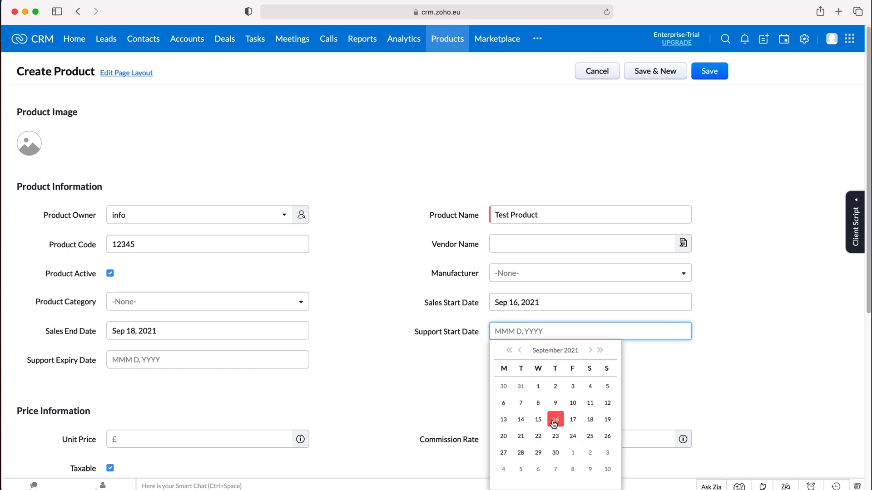
pyautogui.click(554, 419)
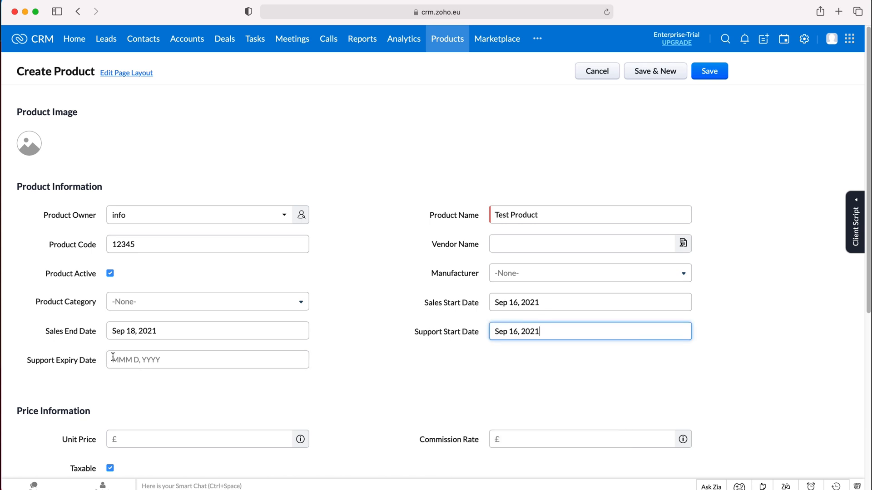
pyautogui.click(208, 359)
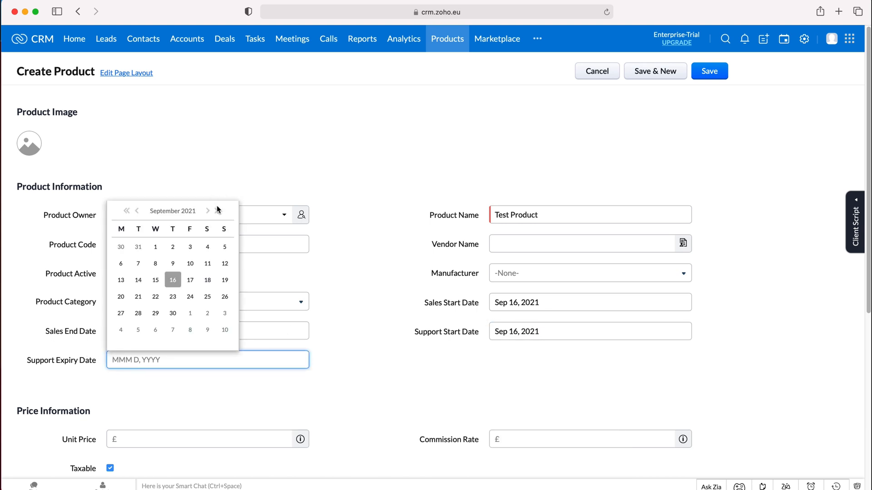
pyautogui.click(218, 211)
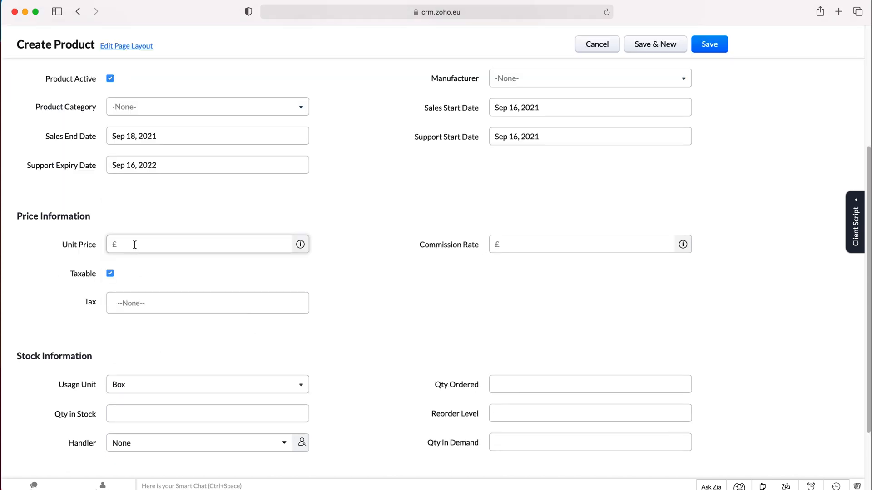
# Enter unit price 12 and commission rate 1.50, leaving usage unit options listed.
pyautogui.click(200, 244)
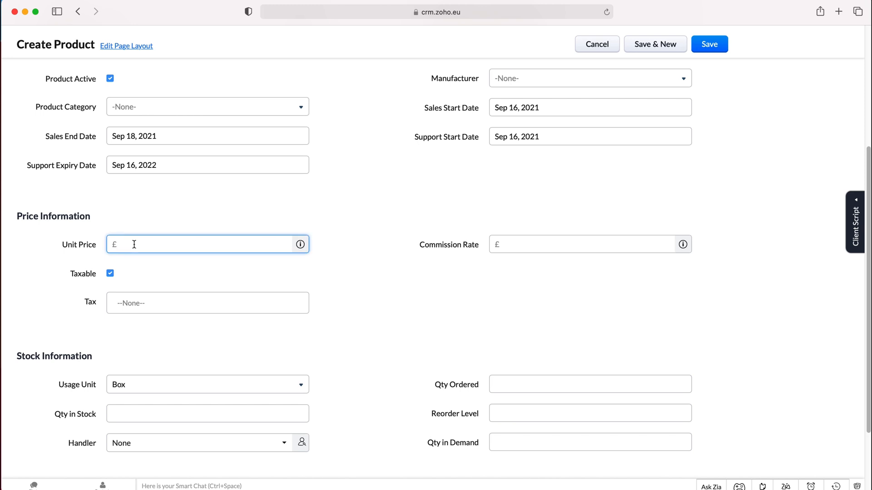
pyautogui.write('12')
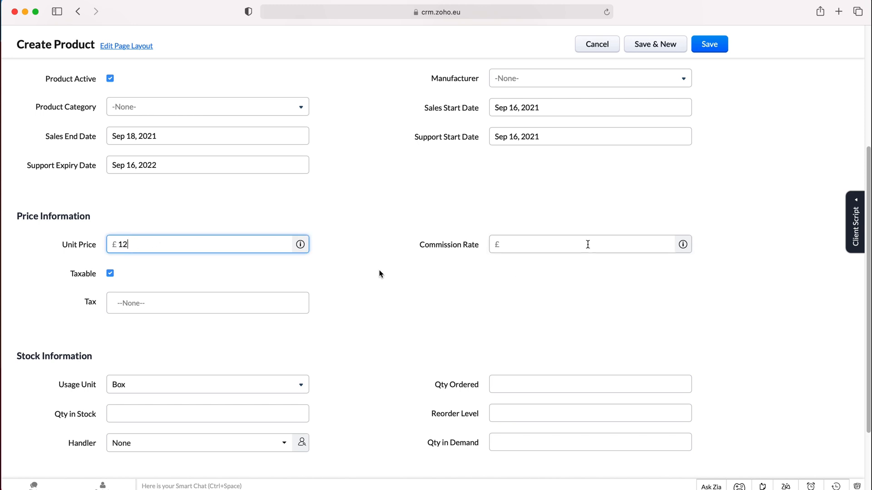
pyautogui.click(590, 244)
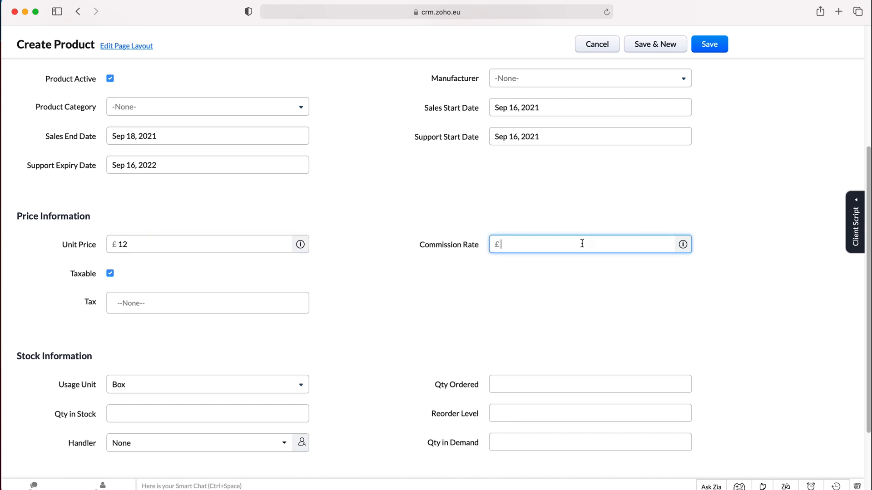
pyautogui.write('1.50')
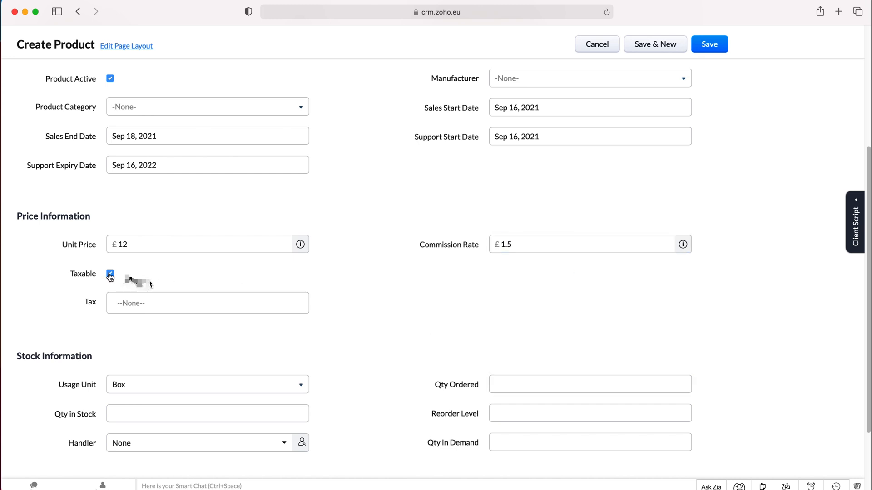
pyautogui.click(208, 303)
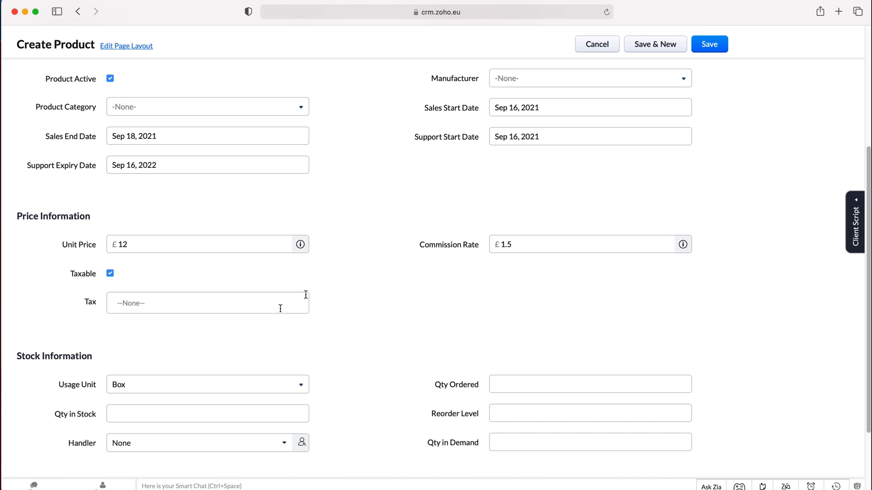
pyautogui.click(207, 303)
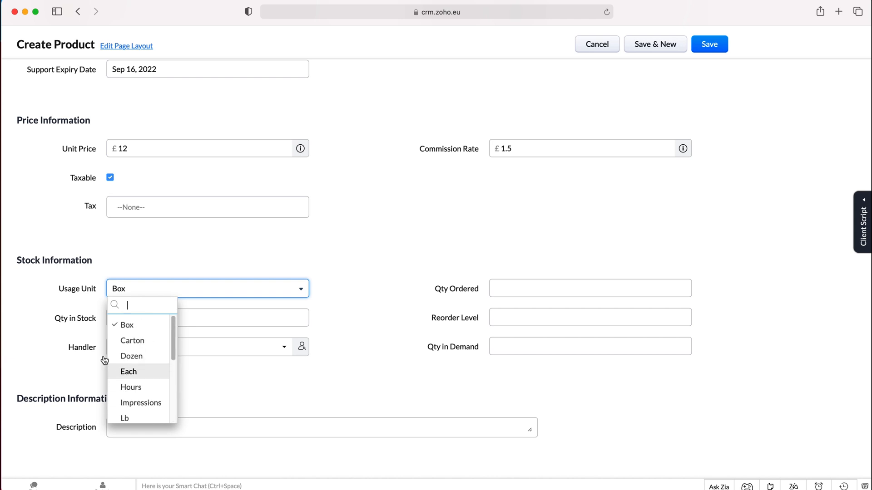
# Keep usage unit as Box and select the only listed user as handler.
pyautogui.click(589, 288)
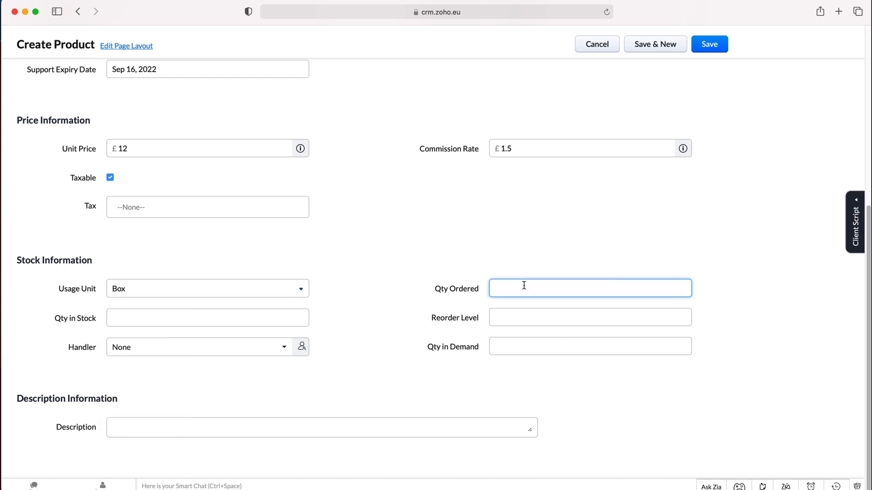
pyautogui.click(207, 318)
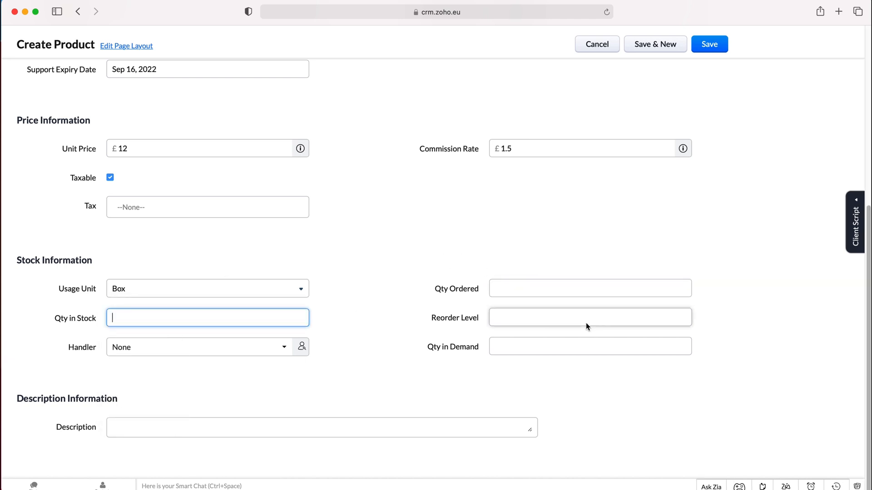
pyautogui.click(198, 346)
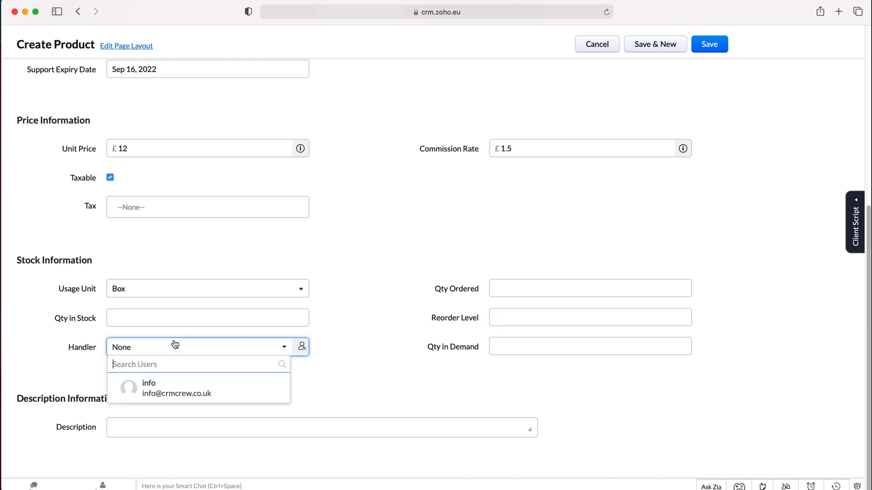
pyautogui.moveTo(73, 370)
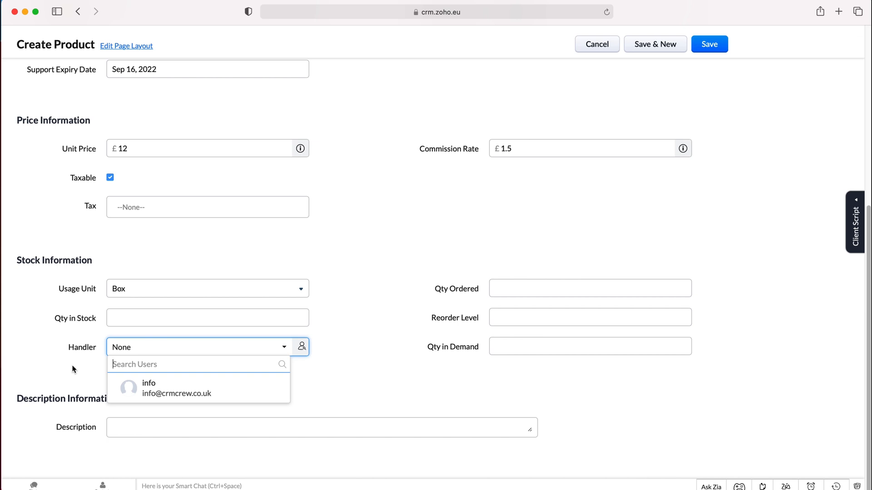
pyautogui.click(148, 388)
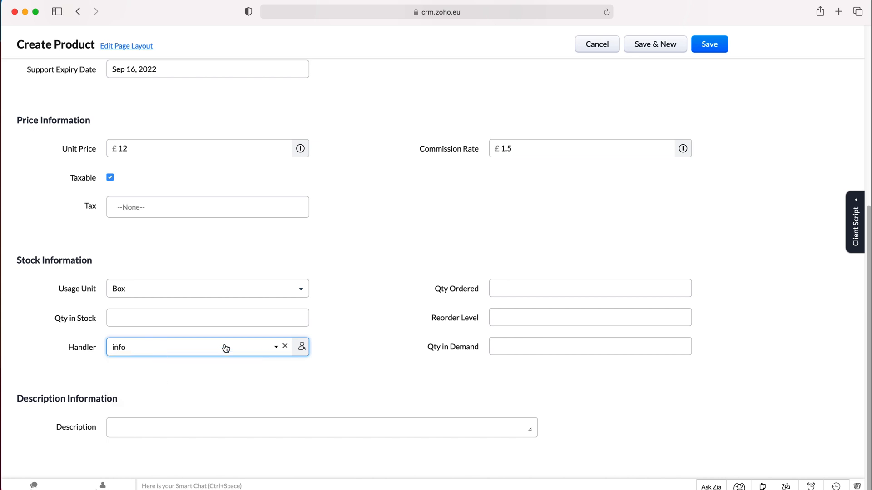
pyautogui.click(590, 346)
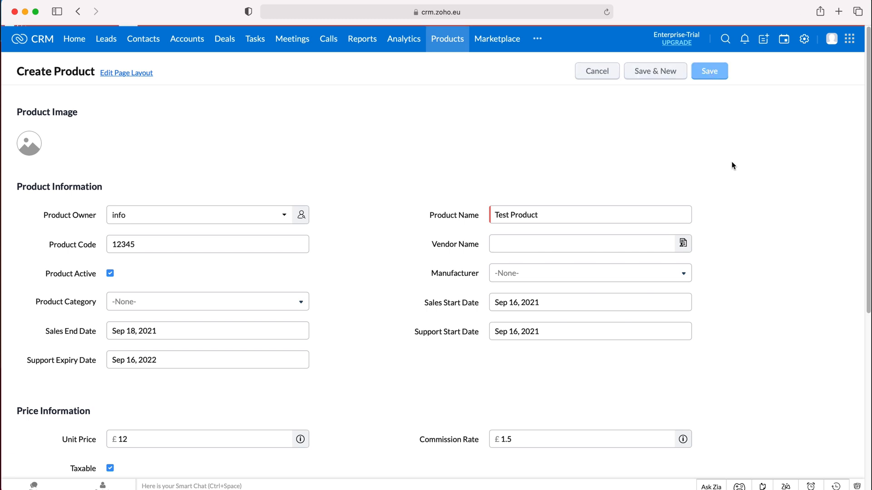
# Save Test Product (code 12345) so its detail page shows.
pyautogui.click(709, 71)
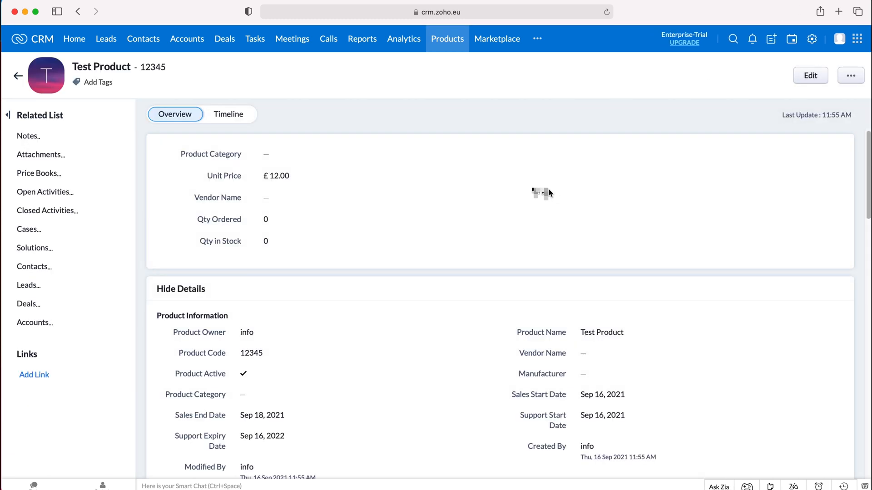
pyautogui.moveTo(46, 75)
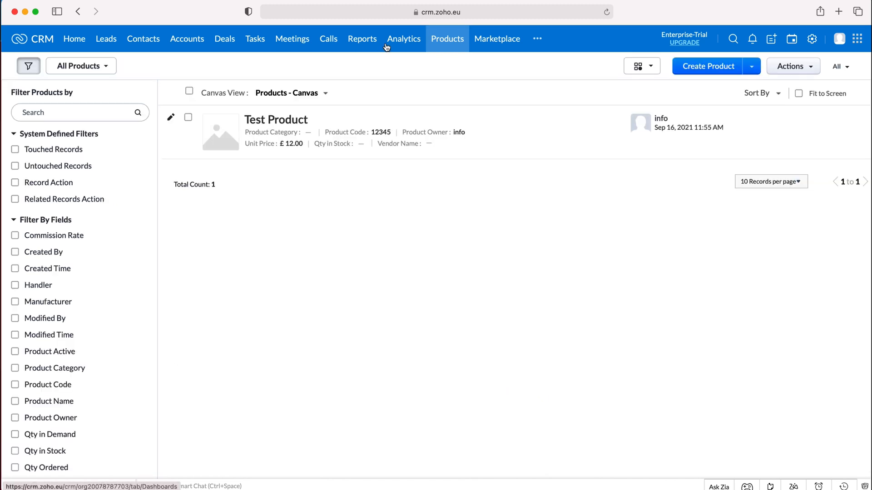
pyautogui.moveTo(388, 47)
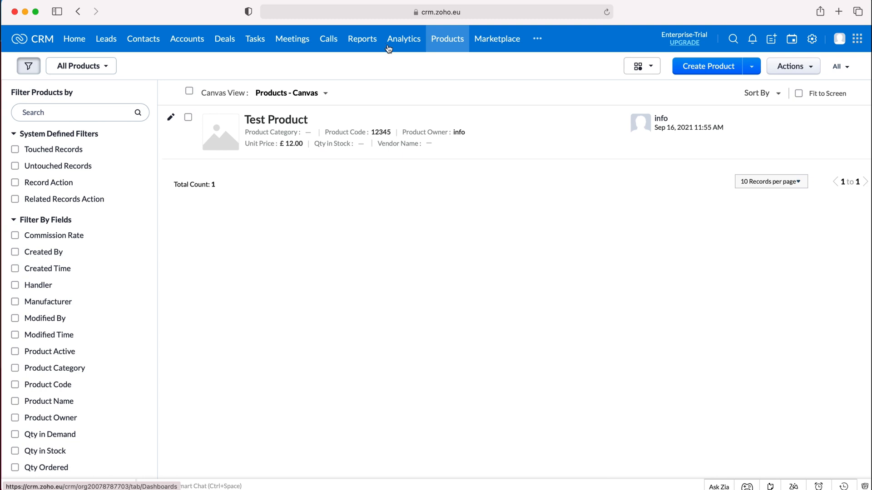
pyautogui.moveTo(249, 185)
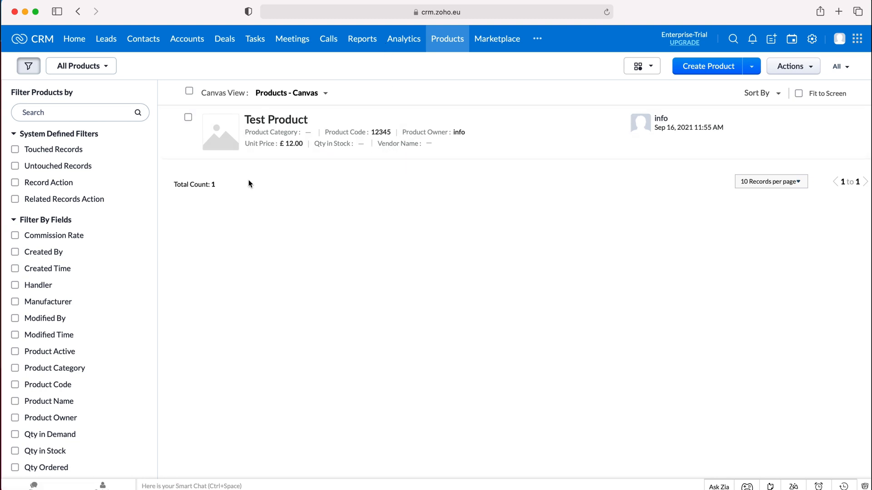